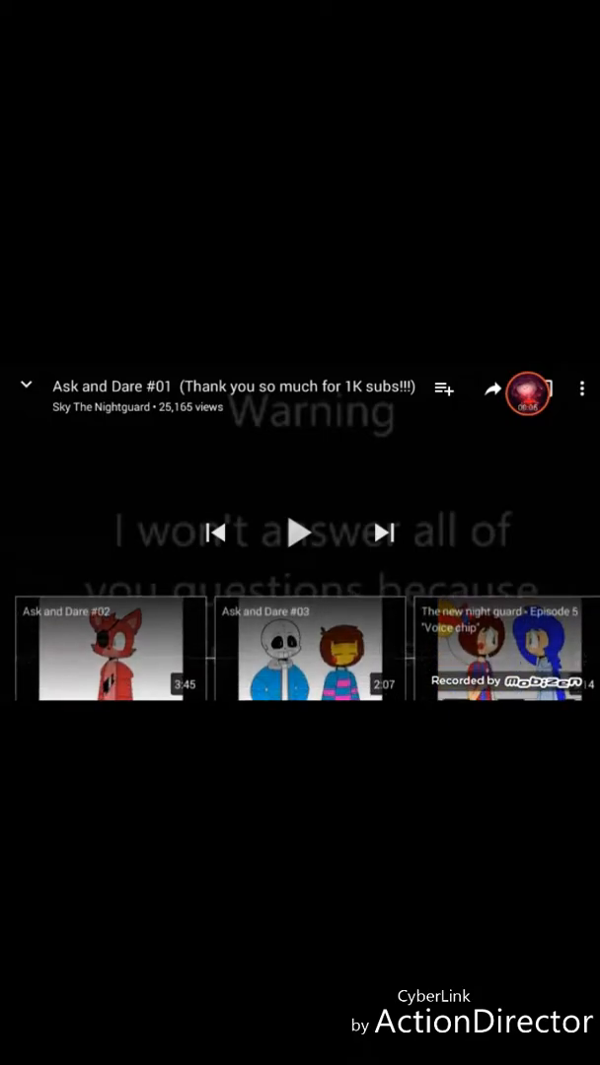
Restart Ask and Dare #01 by Sky The Nightguard from the beginning.
left_click(300, 533)
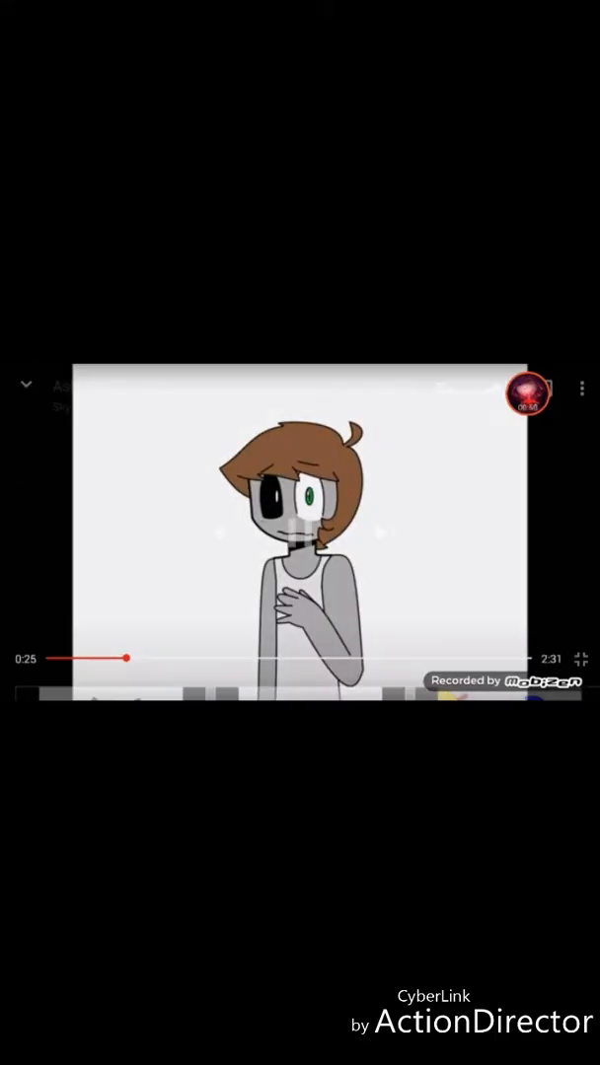
left_click(298, 532)
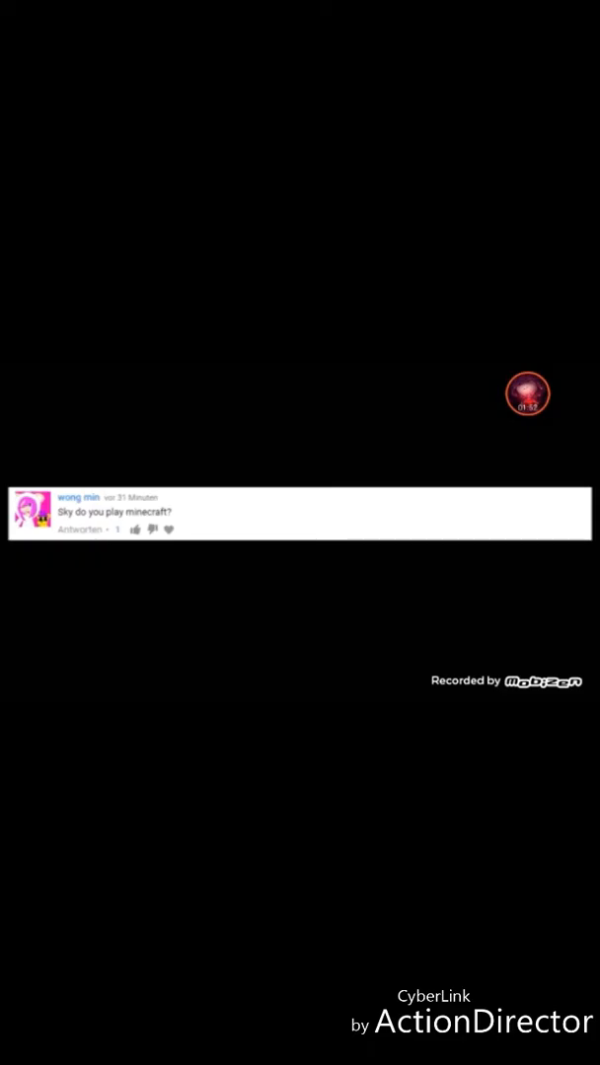
left_click(300, 532)
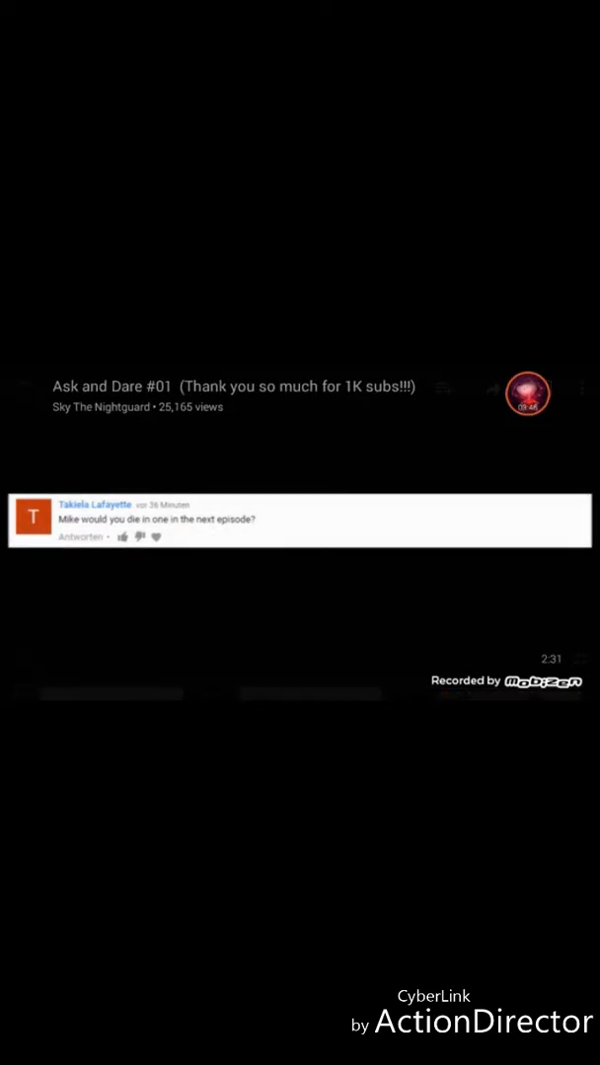
Play the Ask and Dare #02 episode from the suggested videos.
left_click(299, 533)
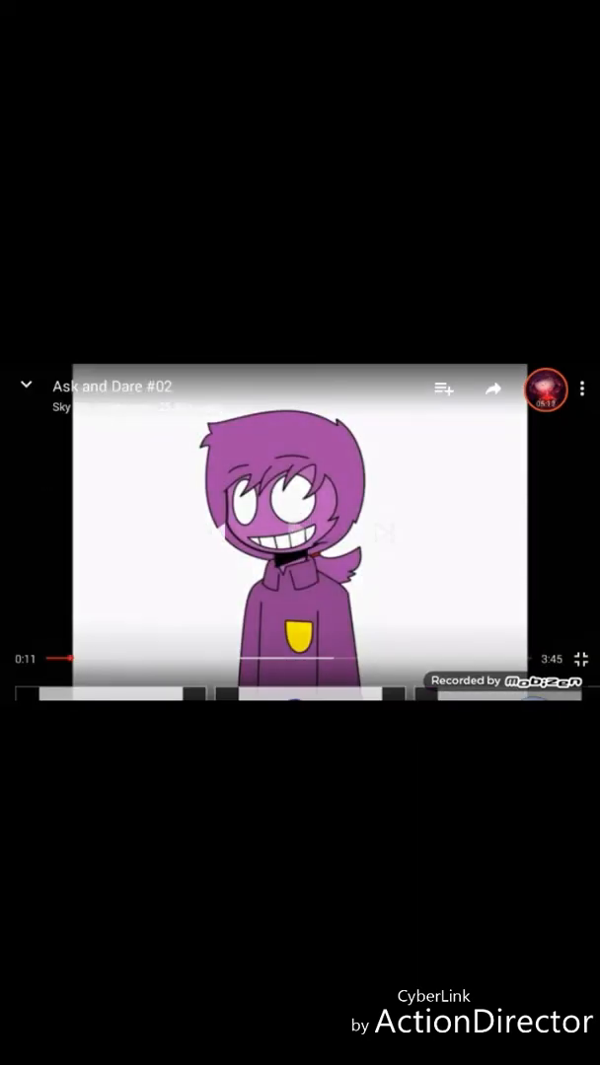
Watch Ask and Dare #02, pausing at 1:28 and 1:43 to read replies, then resume.
left_click(300, 533)
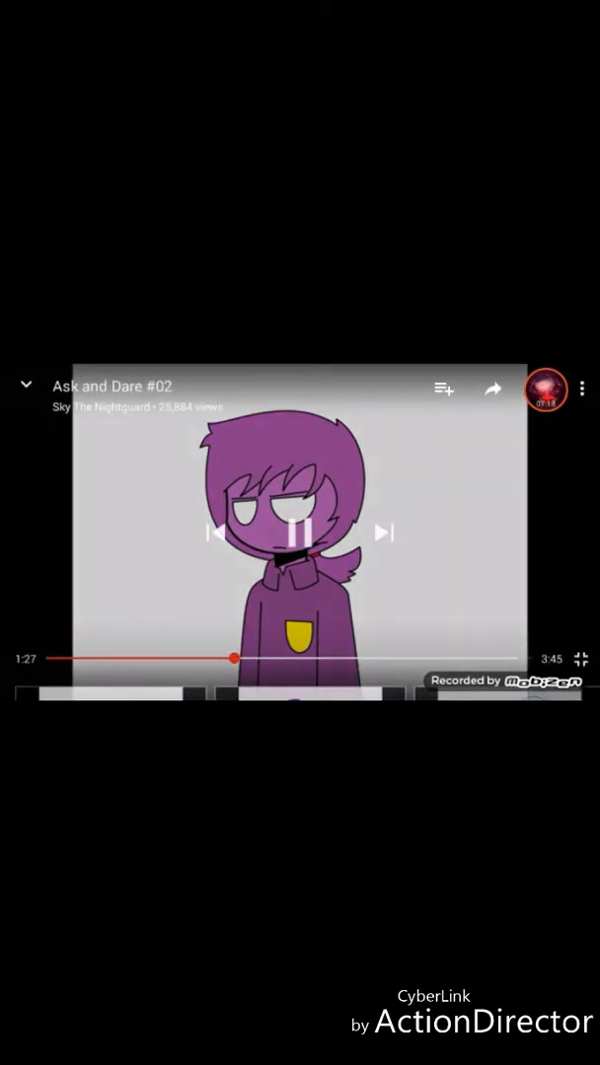
left_click(299, 532)
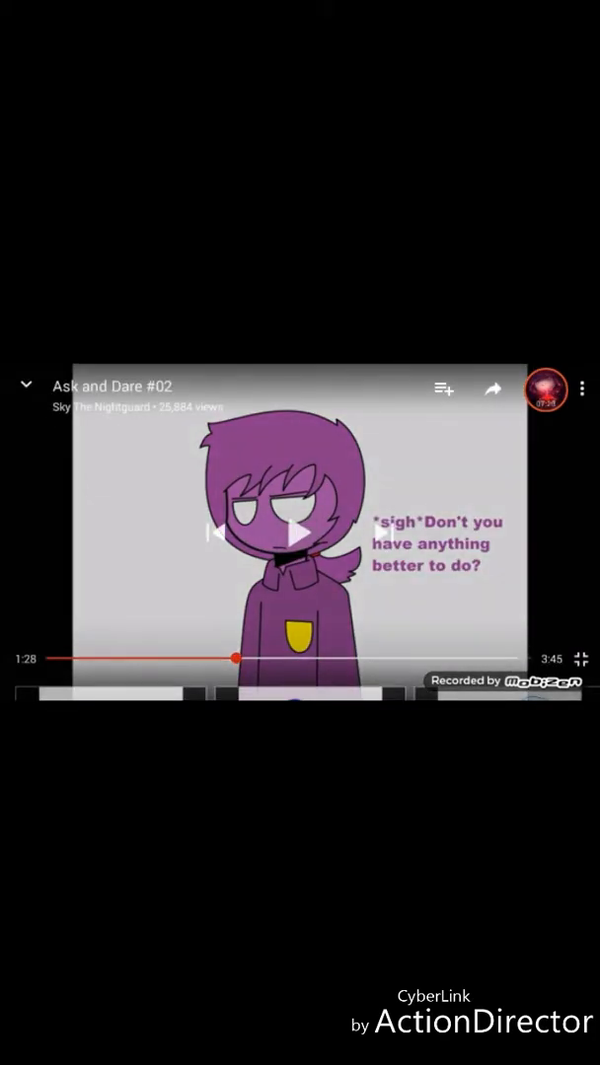
left_click(300, 530)
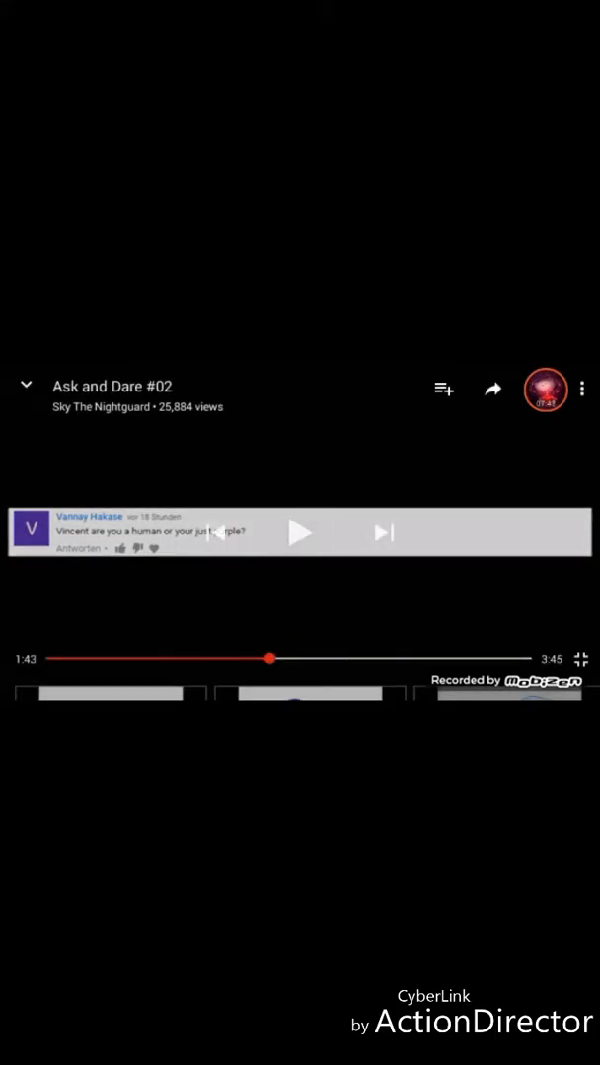
left_click(300, 532)
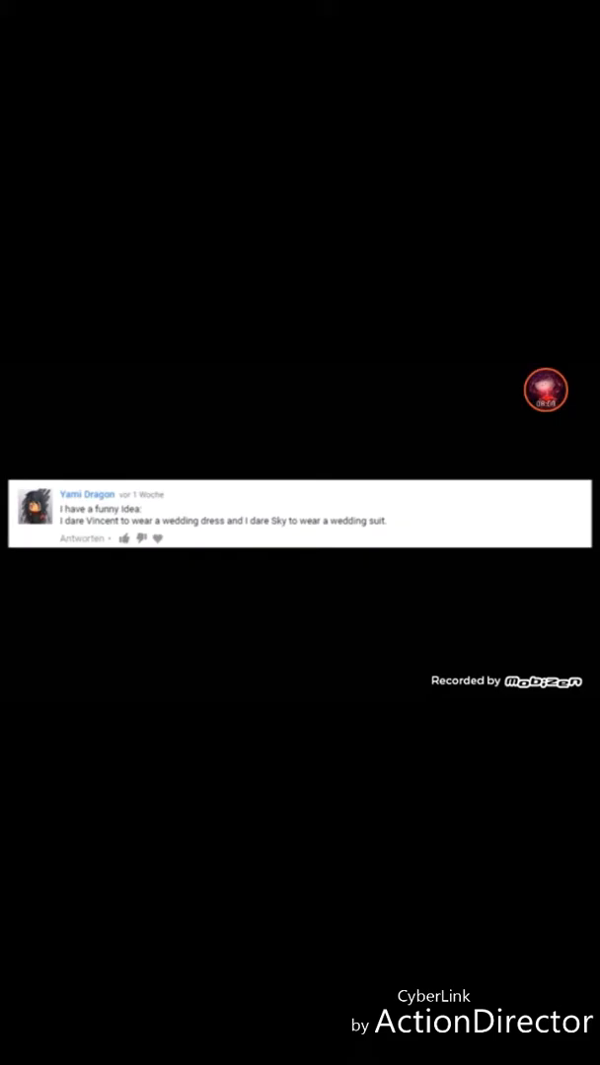
Keep Ask and Dare #02 playing past the pink dress dare to the yellow chick scene.
left_click(300, 531)
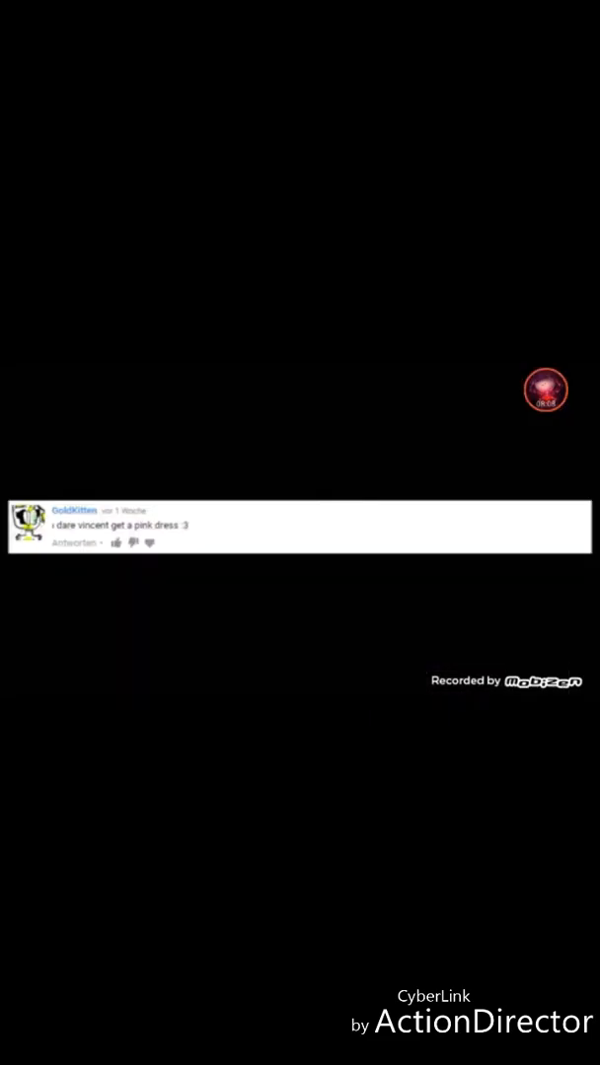
left_click(300, 533)
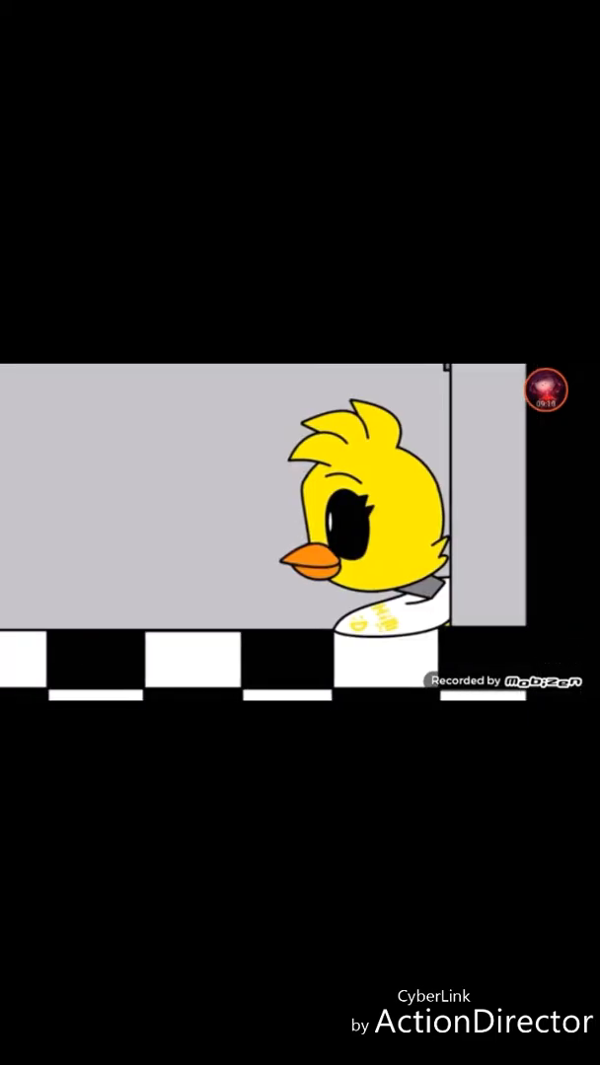
left_click(299, 523)
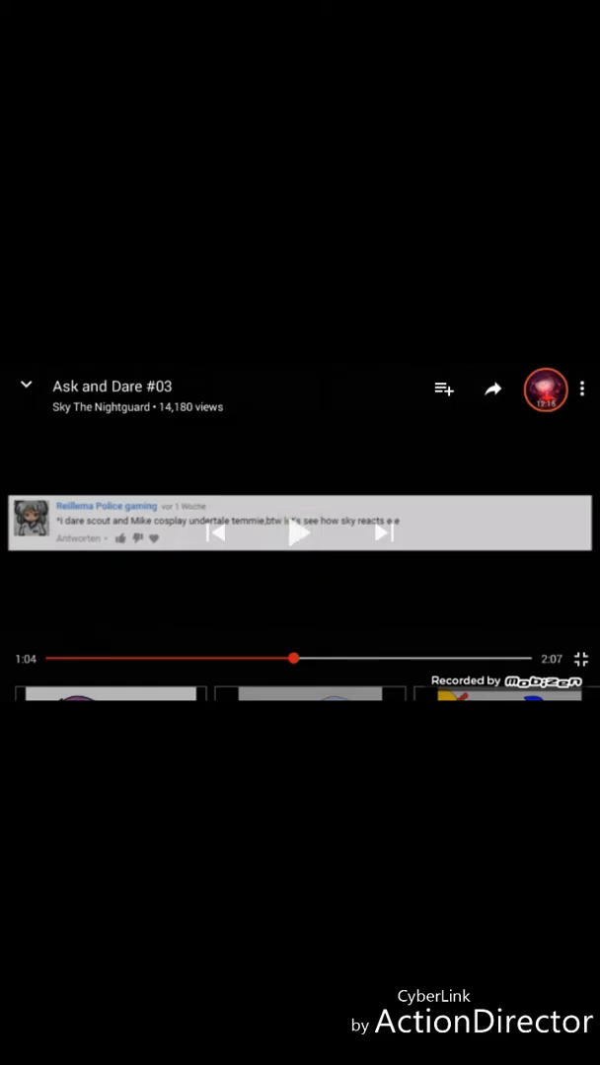
Resume Ask and Dare #03 and watch past the Freddy hug dare to the outro.
left_click(300, 533)
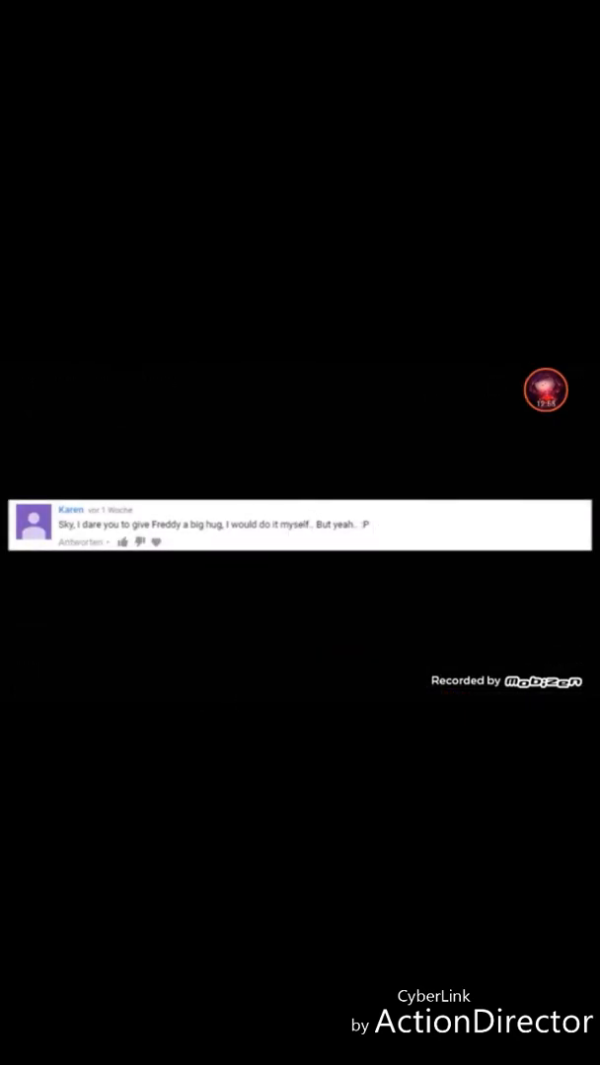
left_click(300, 526)
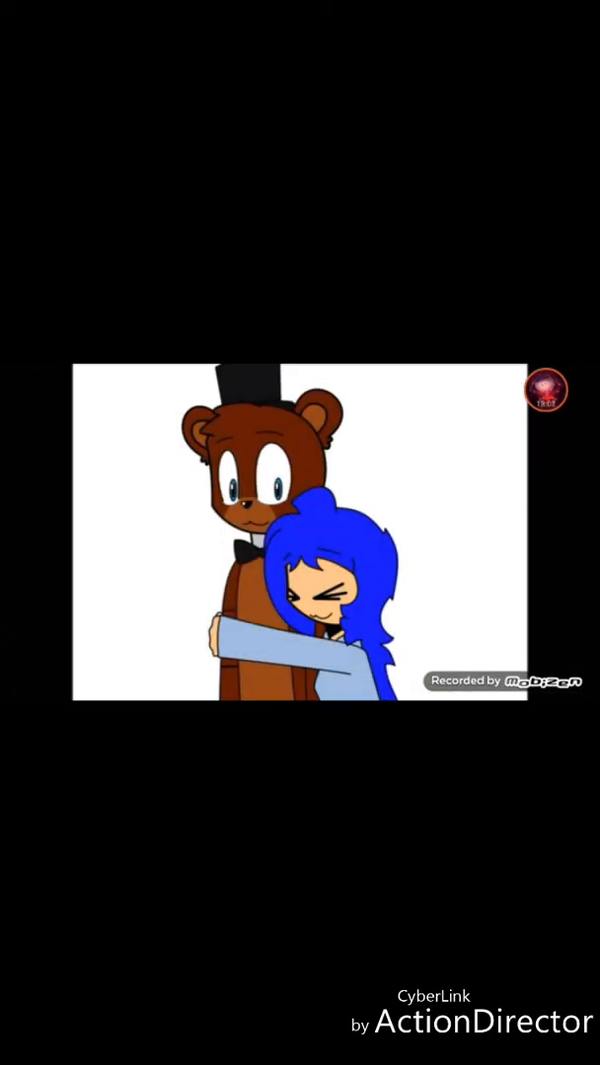
left_click(300, 533)
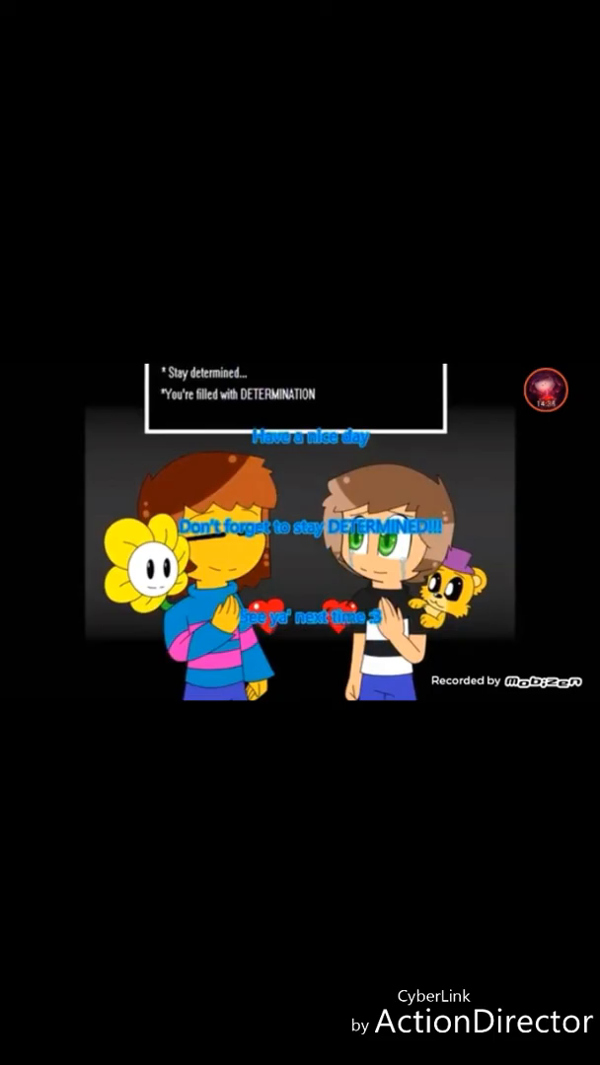
Show the Mobizen recorder's stop/pause controls at the 'stay determined' outro.
left_click(537, 390)
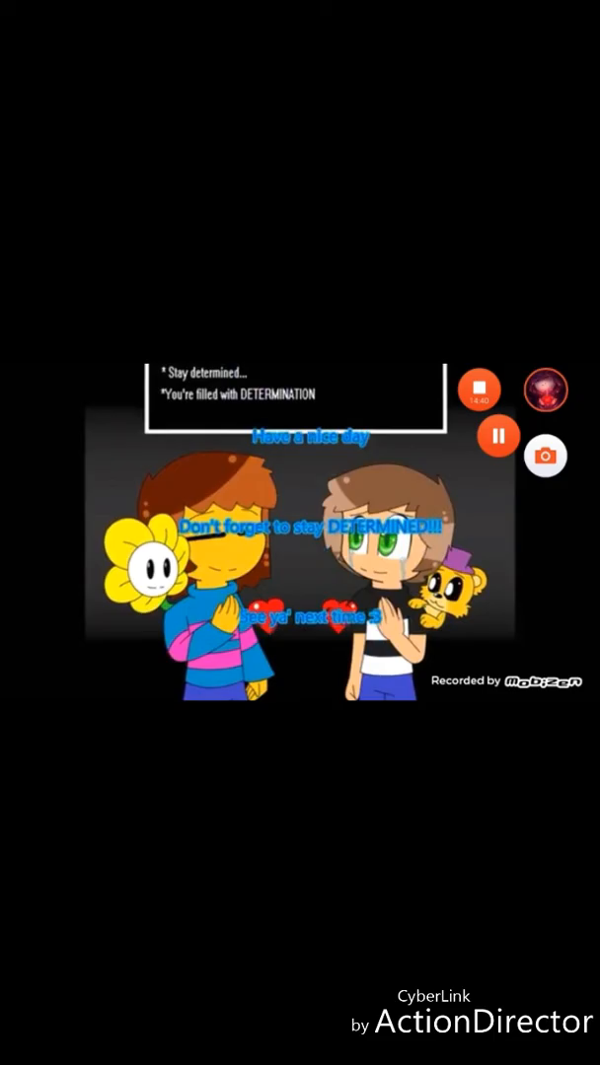